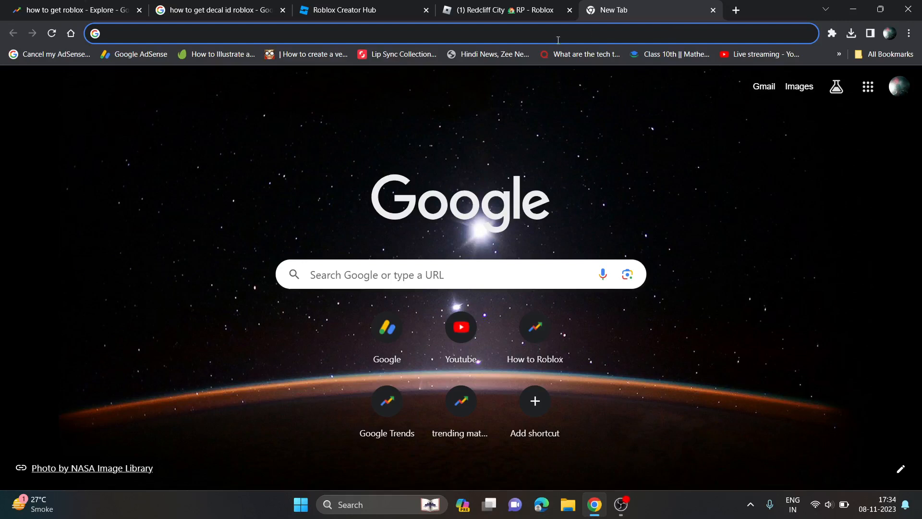
mouse_move(363, 39)
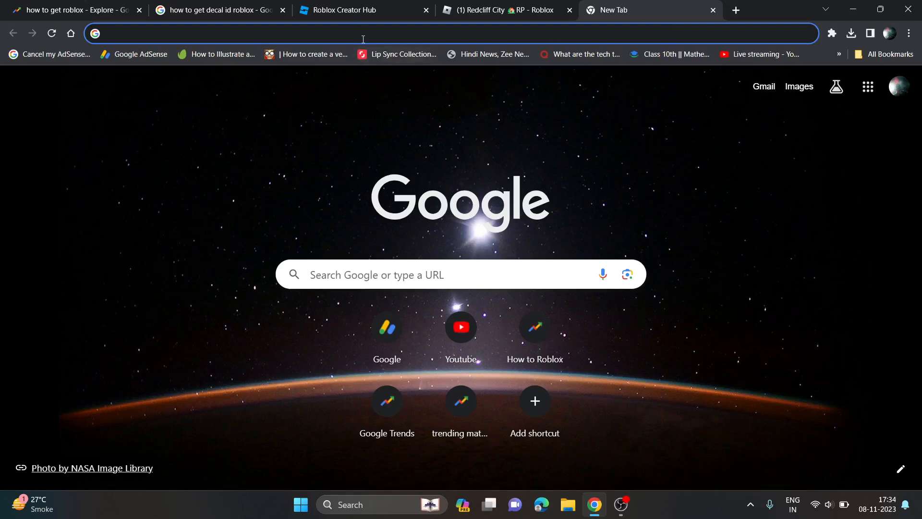
mouse_move(622, 26)
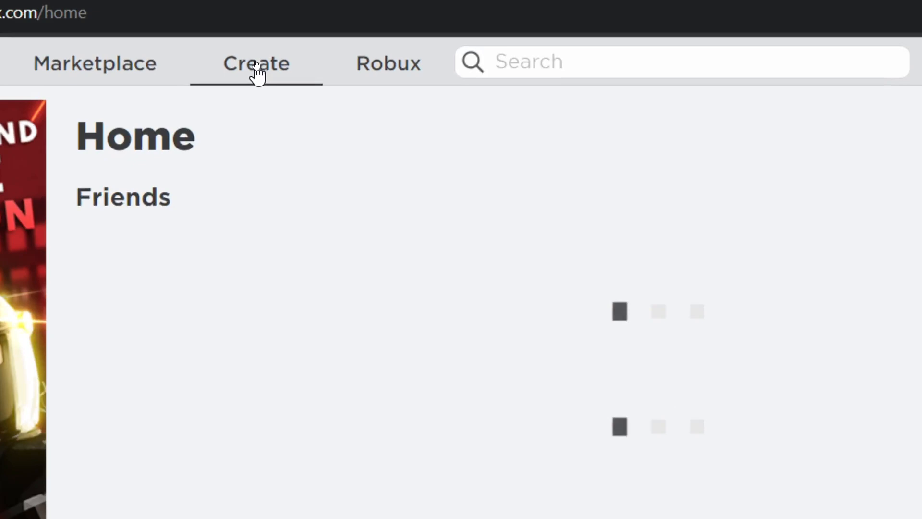
Step: Open Creator Hub's Creator Dashboard from the Create tab on the Roblox home page
left_click(255, 64)
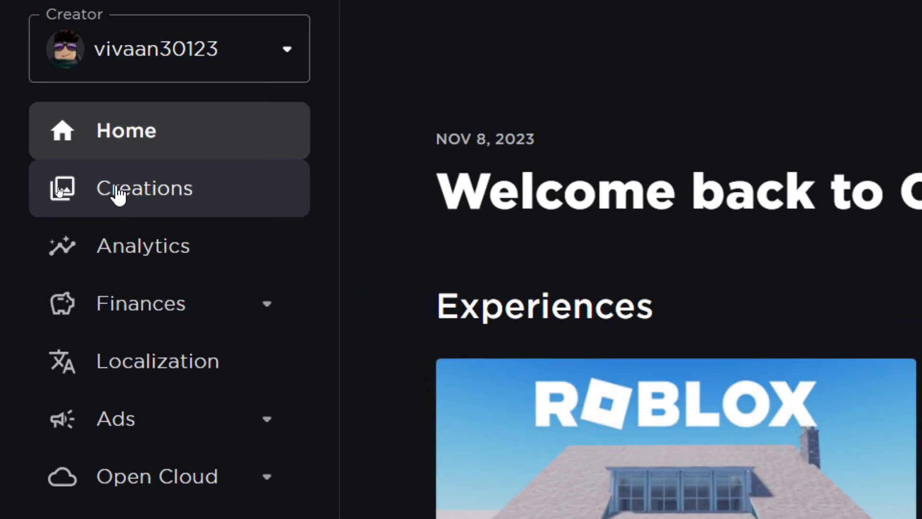
Step: Show the Decals list under Development Items in Creations, scrolled to the decal thumbnails
left_click(144, 188)
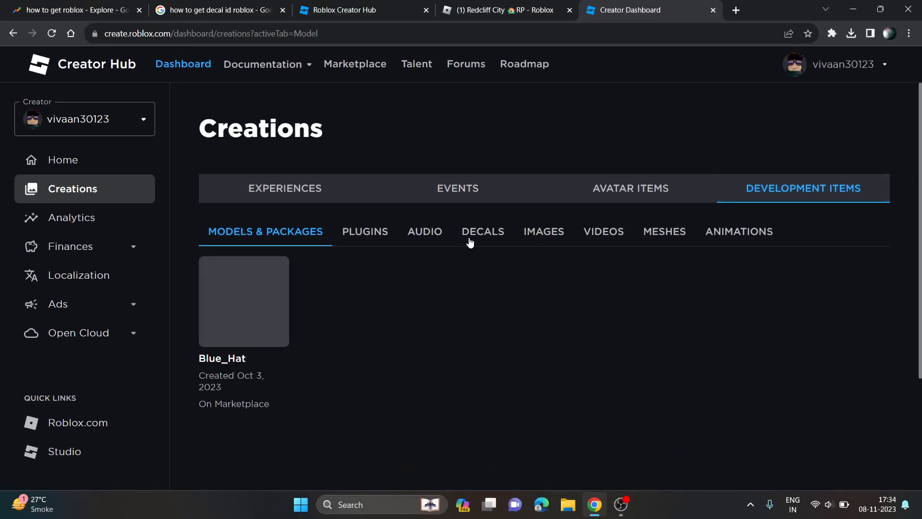
left_click(482, 231)
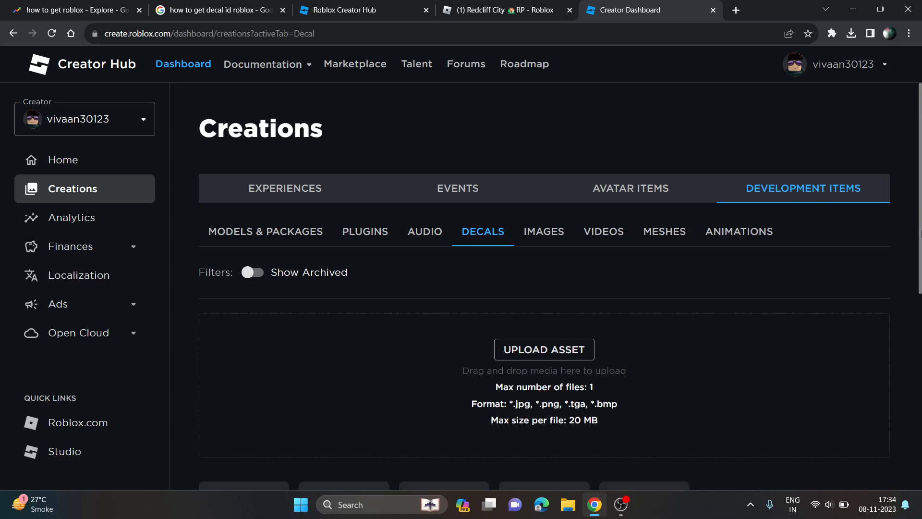
scroll("down", 3)
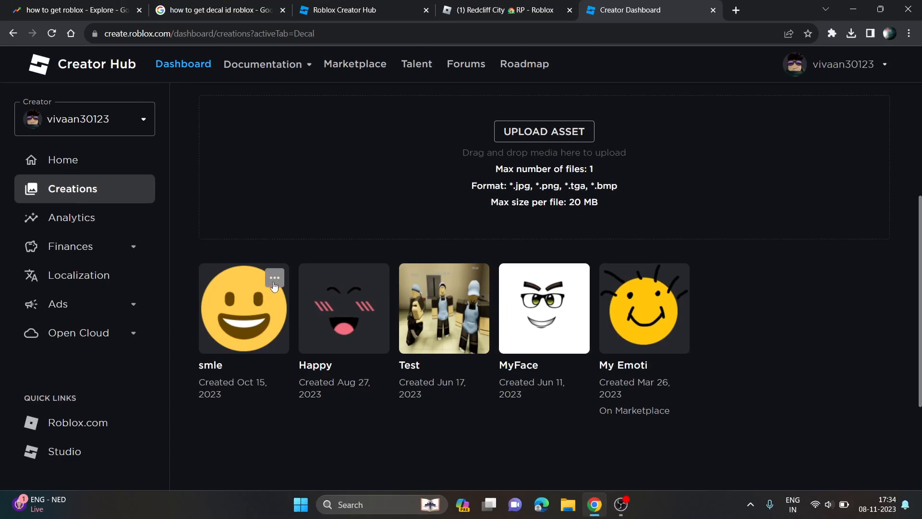
Step: Copy the smle decal's asset ID from its options menu
left_click(274, 278)
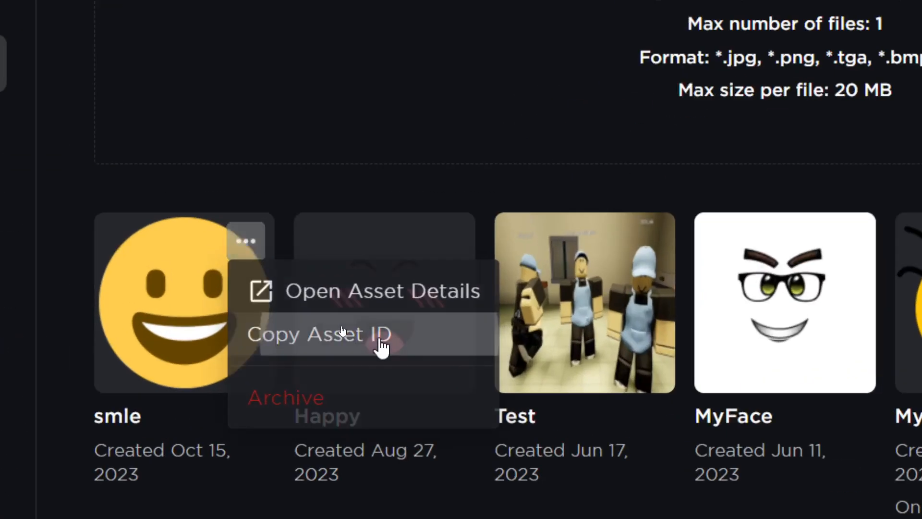
left_click(320, 334)
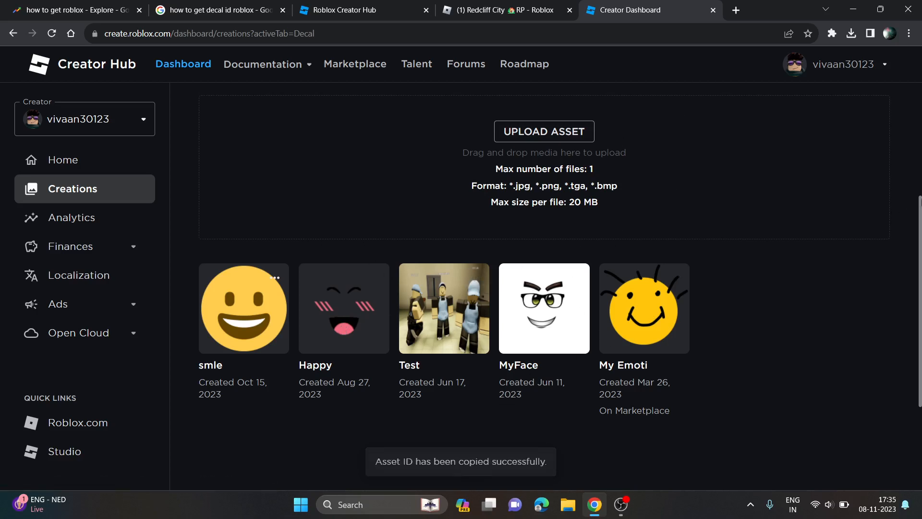
mouse_move(337, 278)
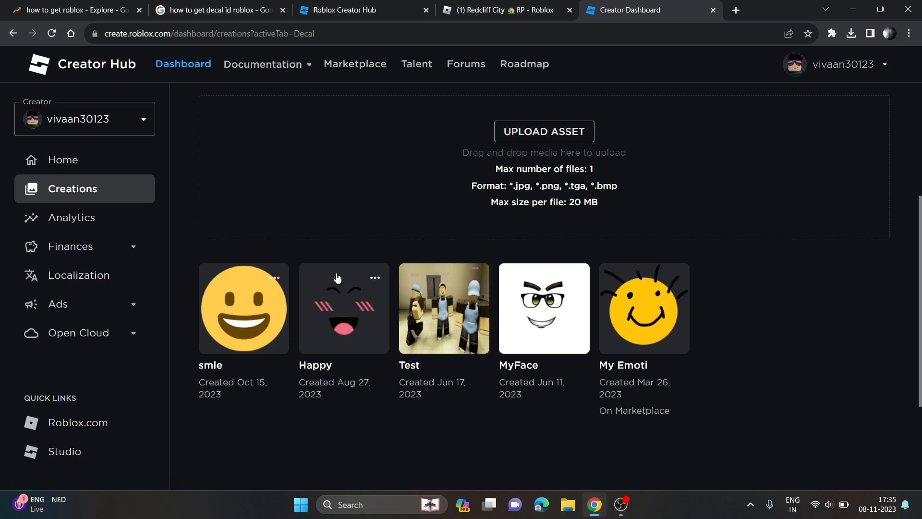
mouse_move(408, 201)
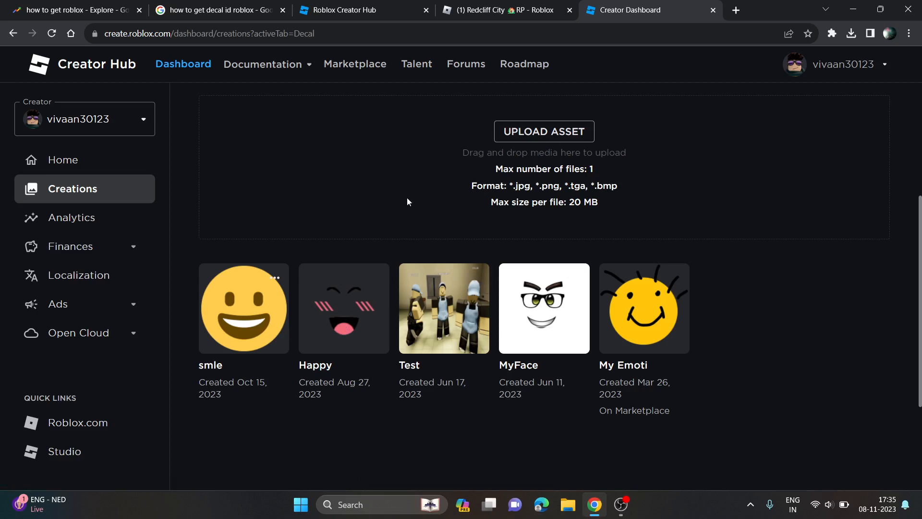
scroll("up", 3)
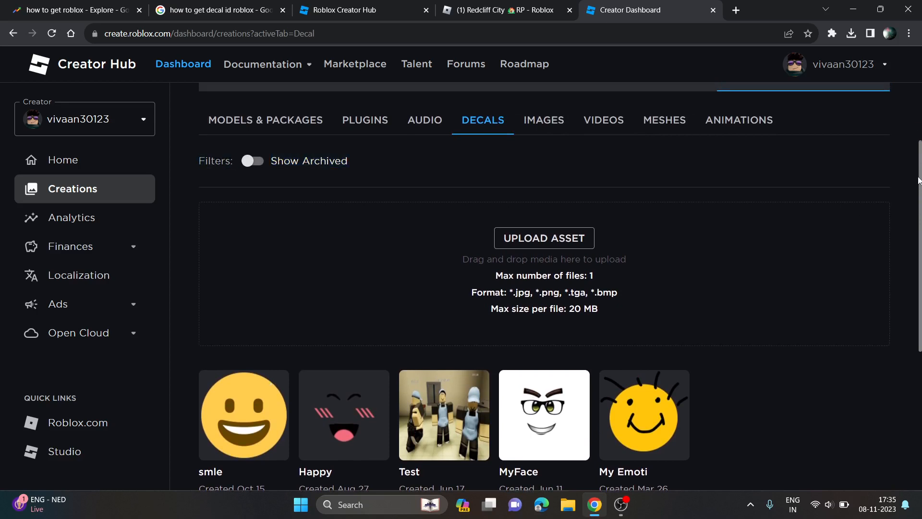
scroll("up", 3)
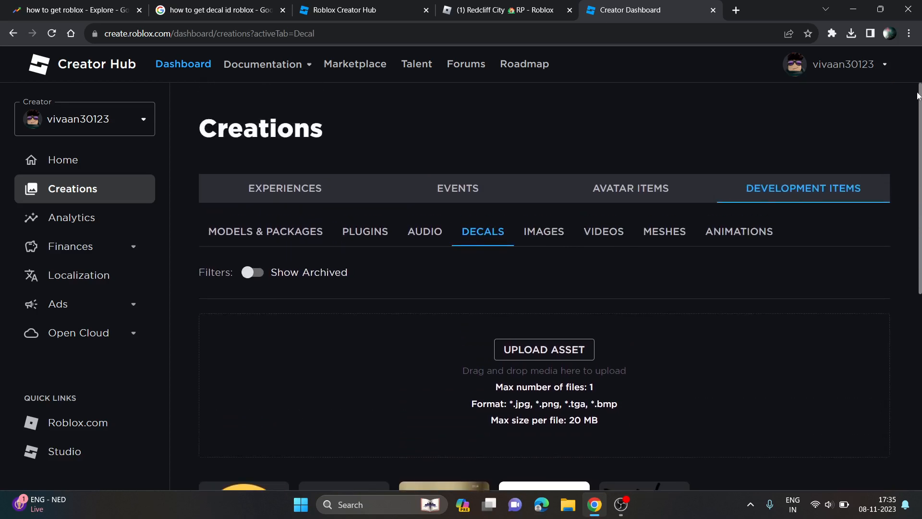